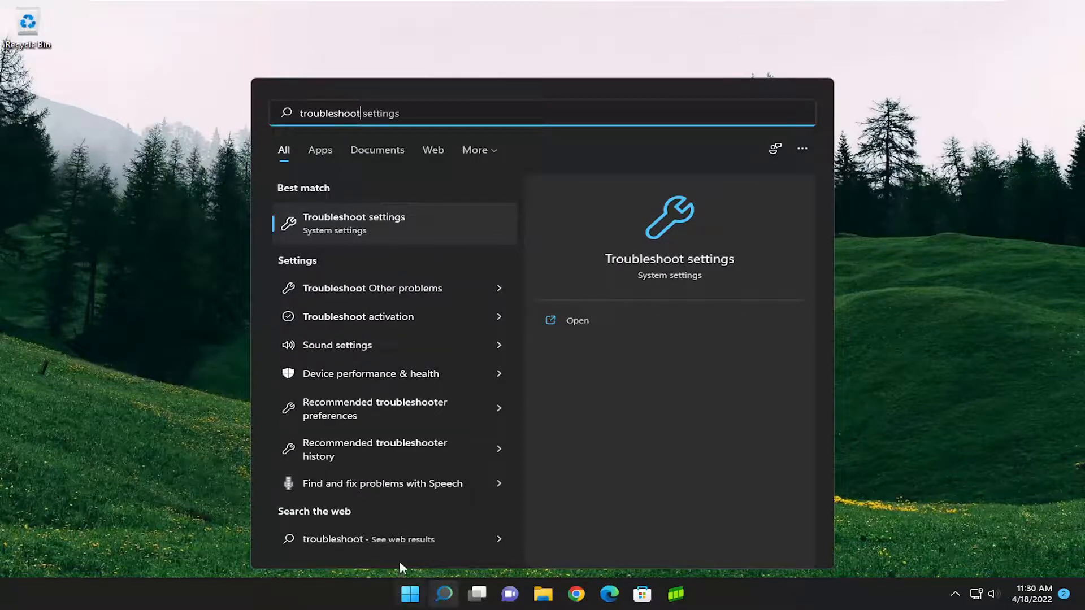
- Go to the Troubleshoot settings page from the search best match
left_click(577, 319)
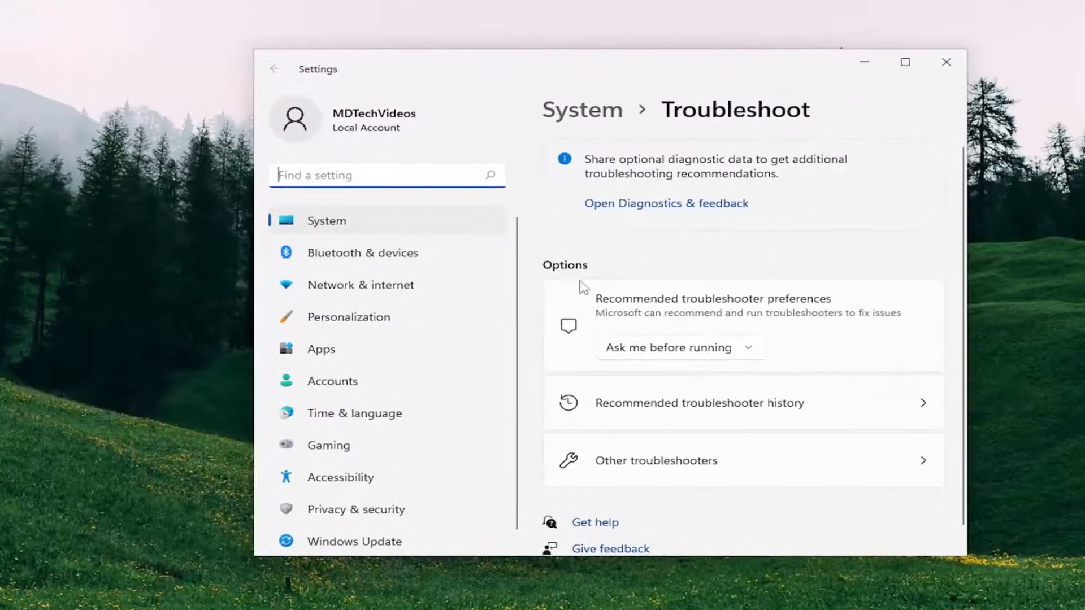
- Run the Windows Update troubleshooter from Other troubleshooters and close its results
left_click(650, 460)
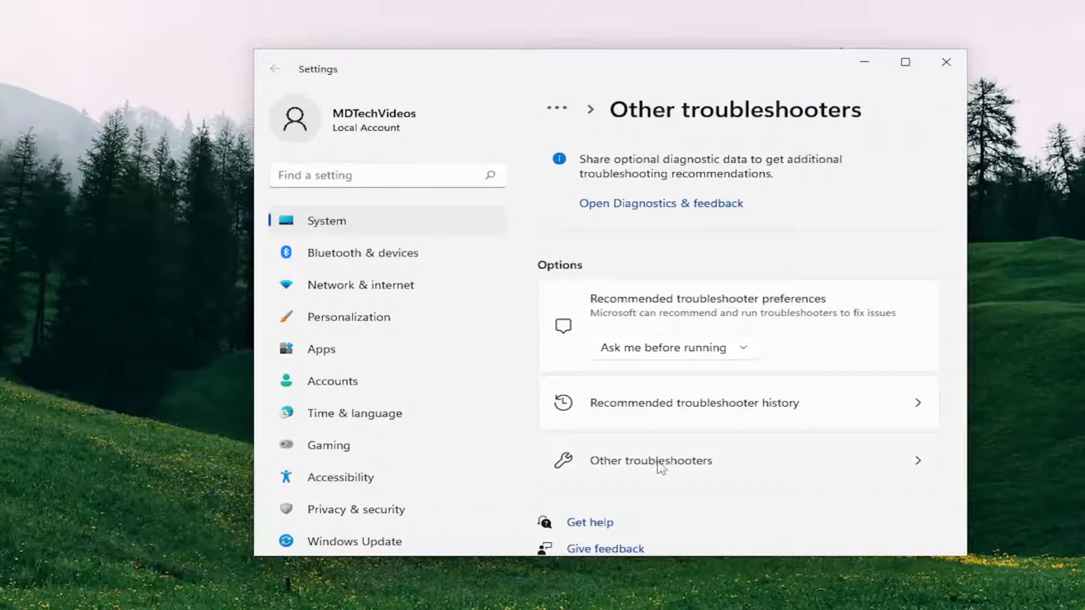
left_click(651, 460)
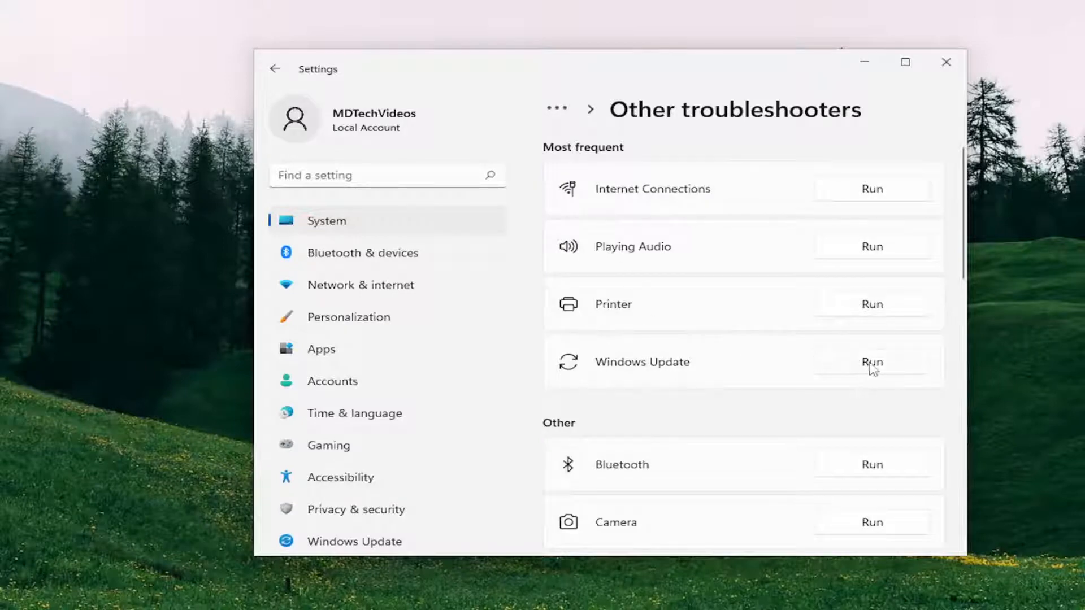
left_click(871, 362)
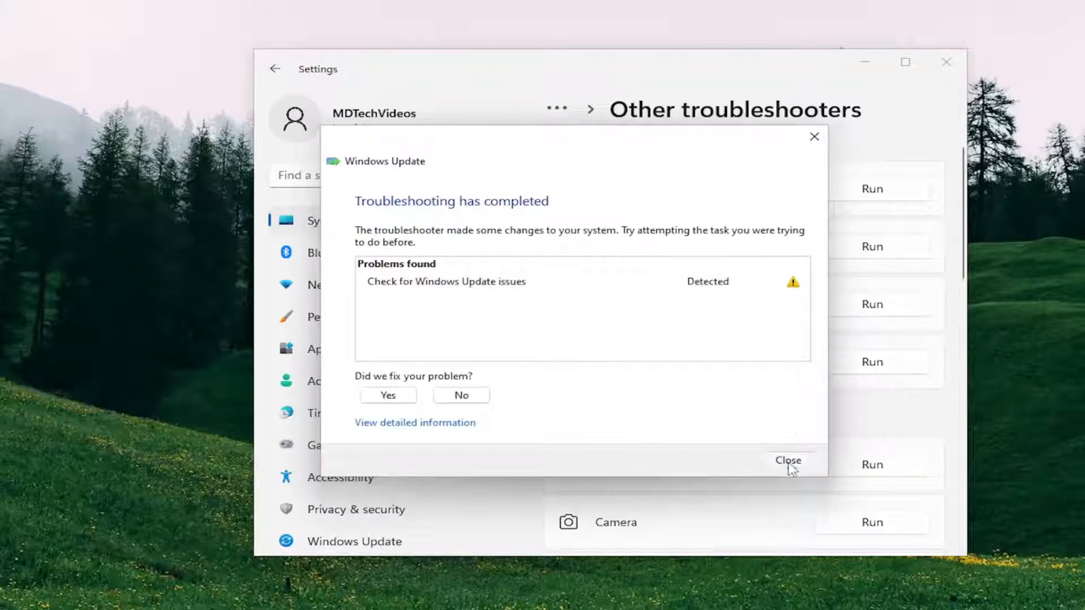
left_click(788, 460)
type("cm")
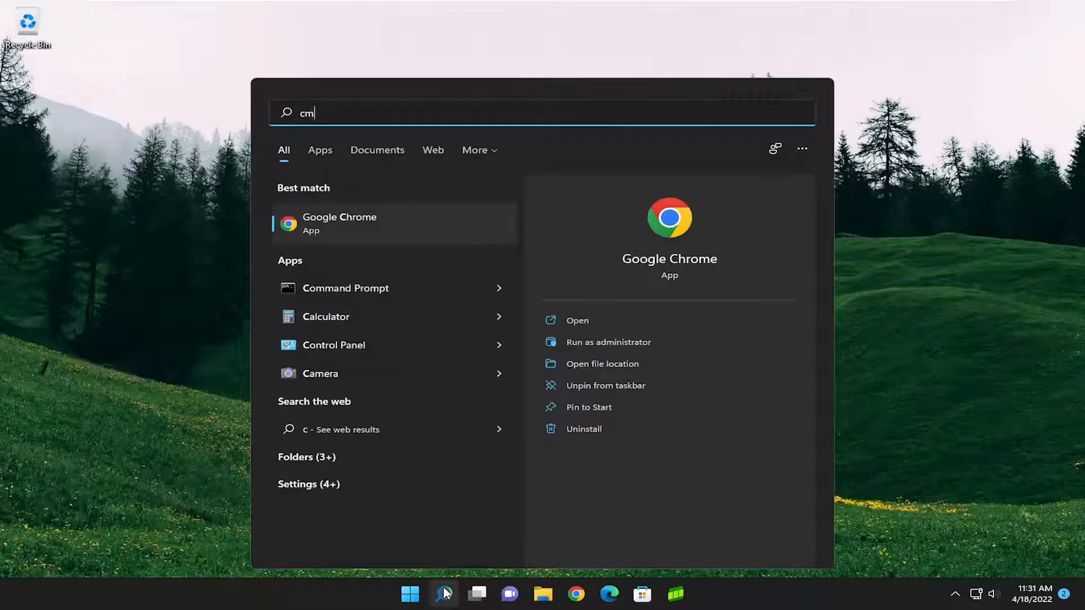
- Launch Command Prompt as administrator from the 'cmd' search, approving User Account Control
type("d")
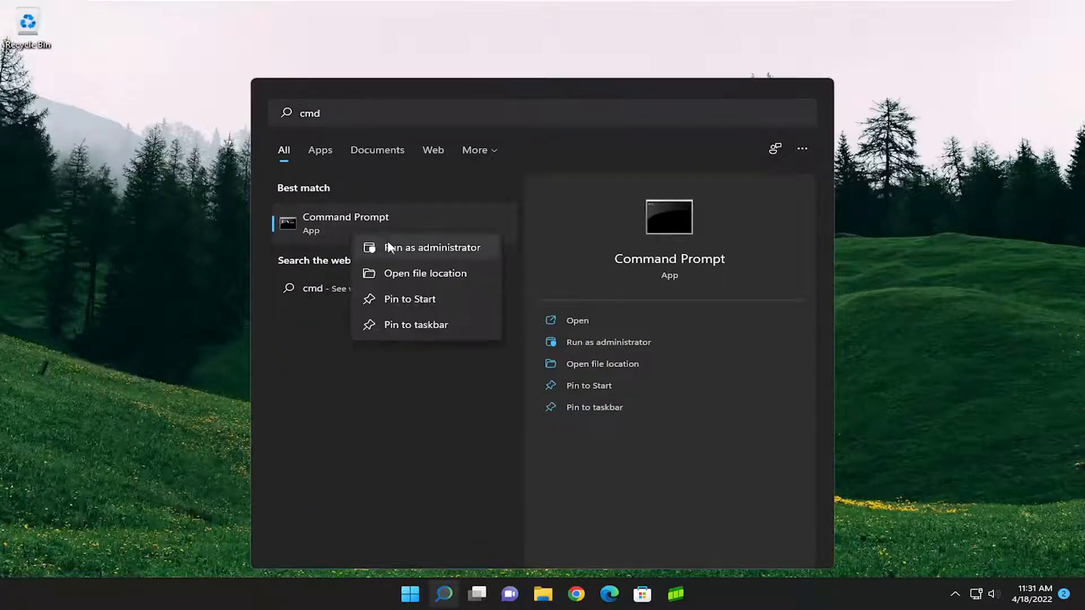
left_click(432, 246)
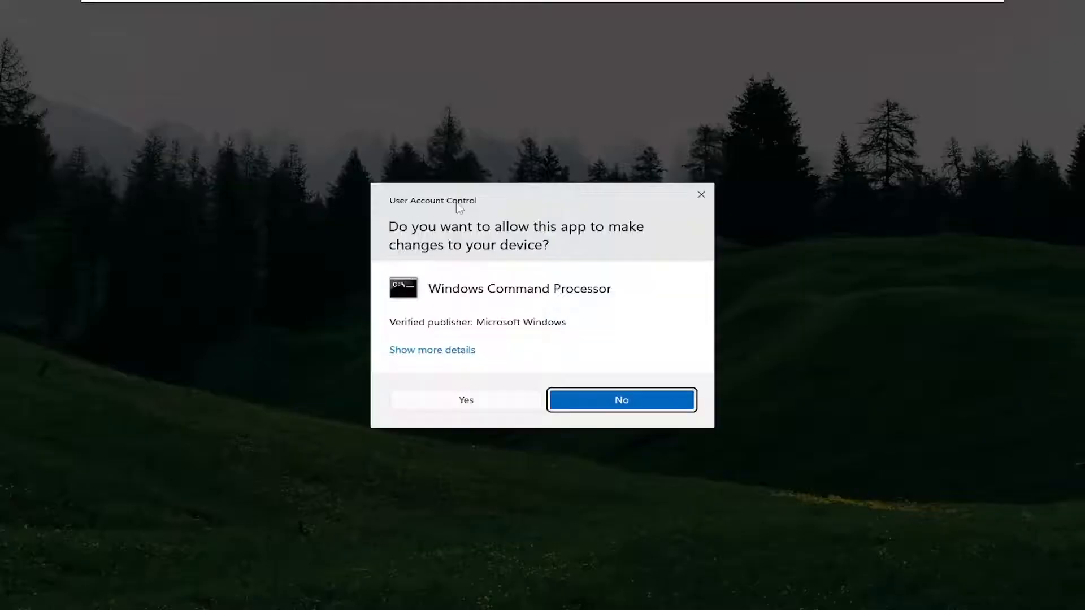
mouse_move(469, 414)
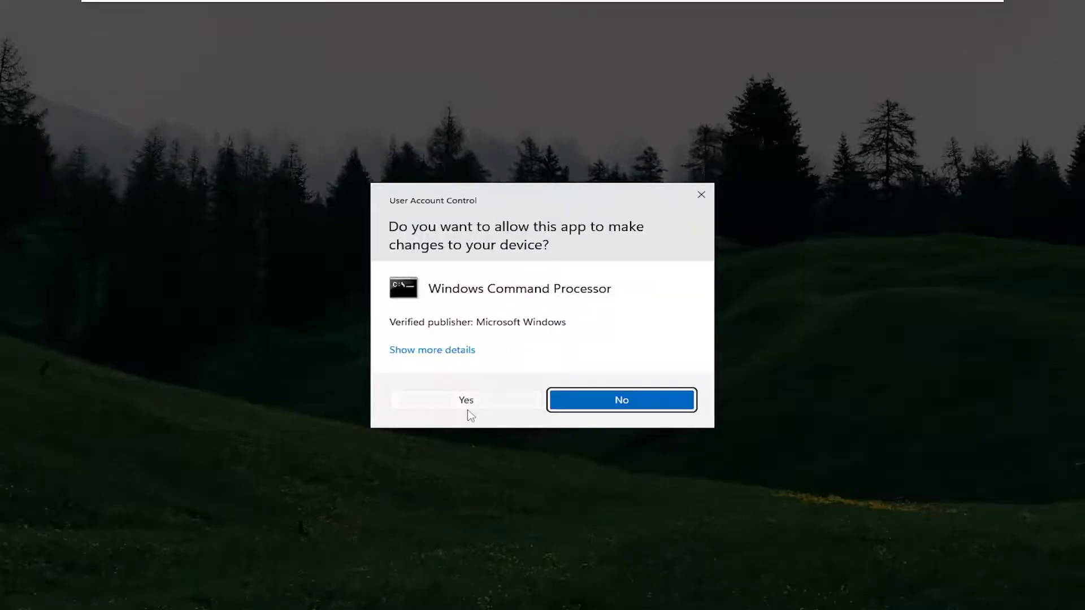
left_click(465, 400)
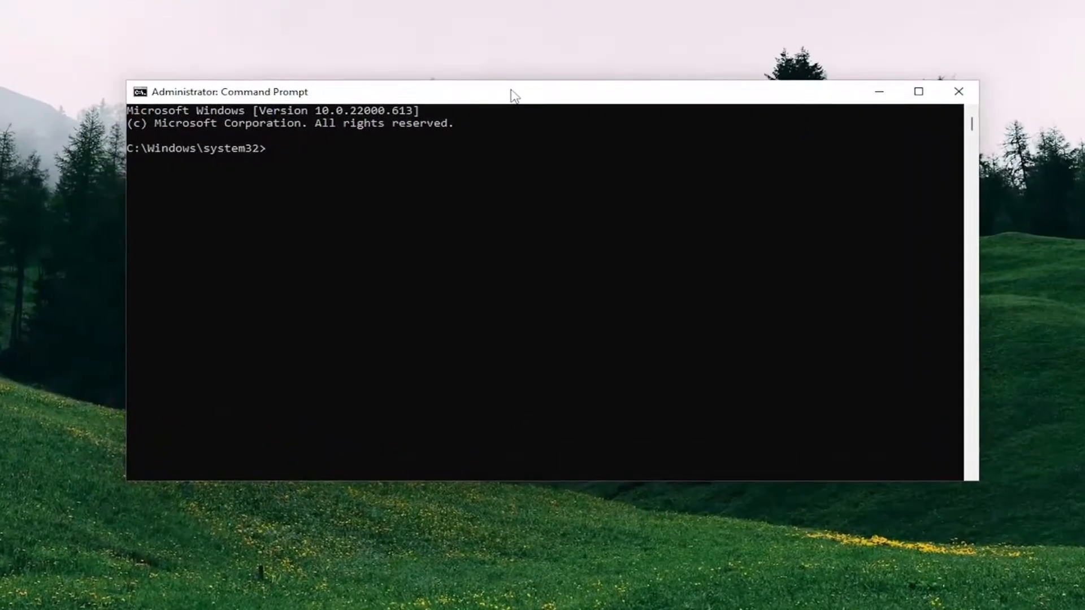
- Run sfc /scannow and let verification reach 100% with repairs
type("sfc")
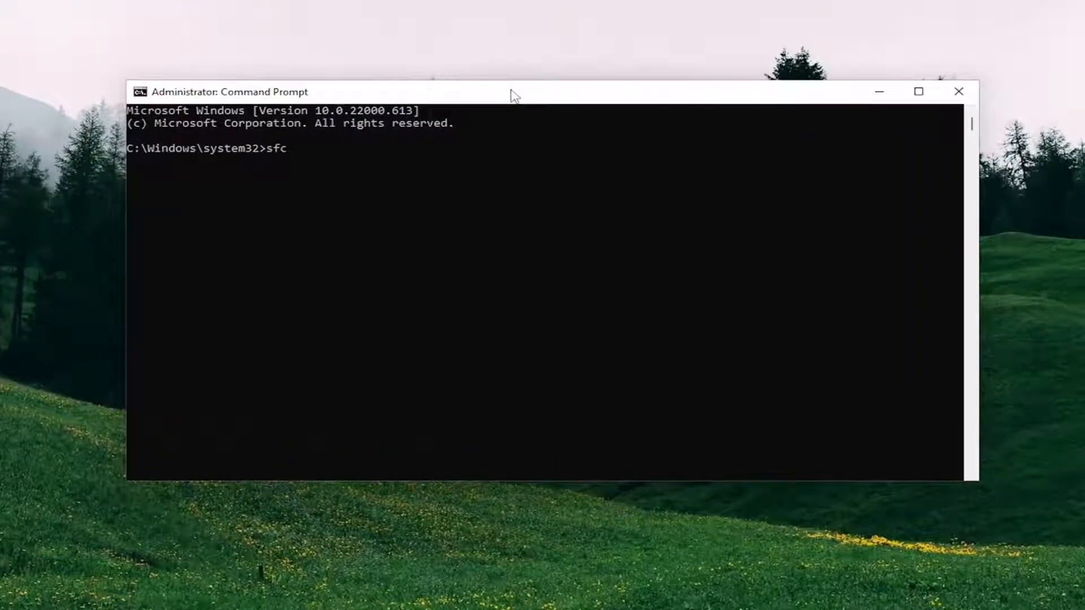
type("/scannow")
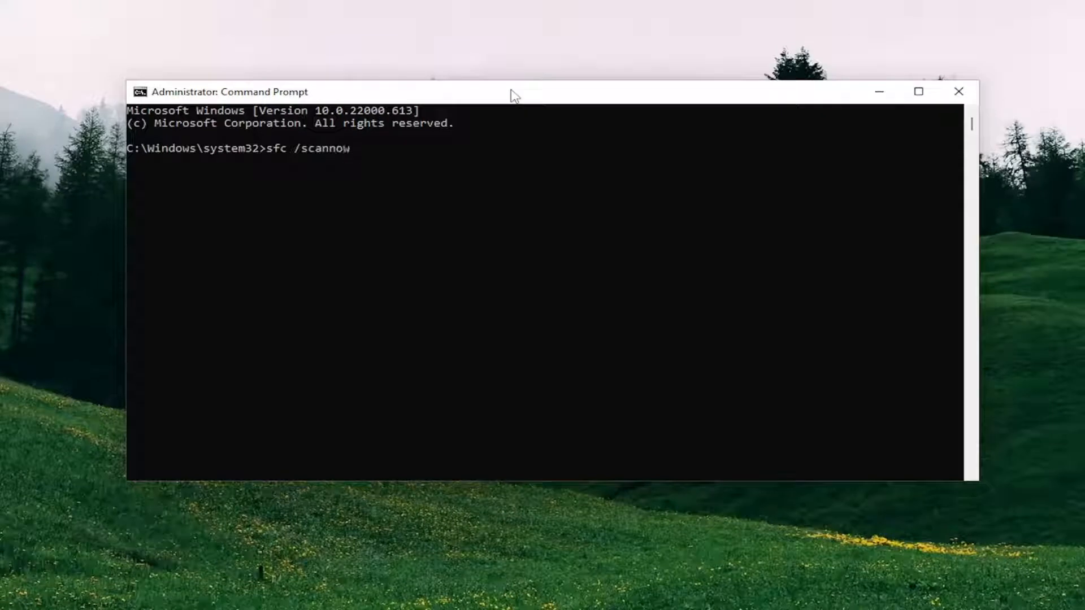
mouse_move(299, 143)
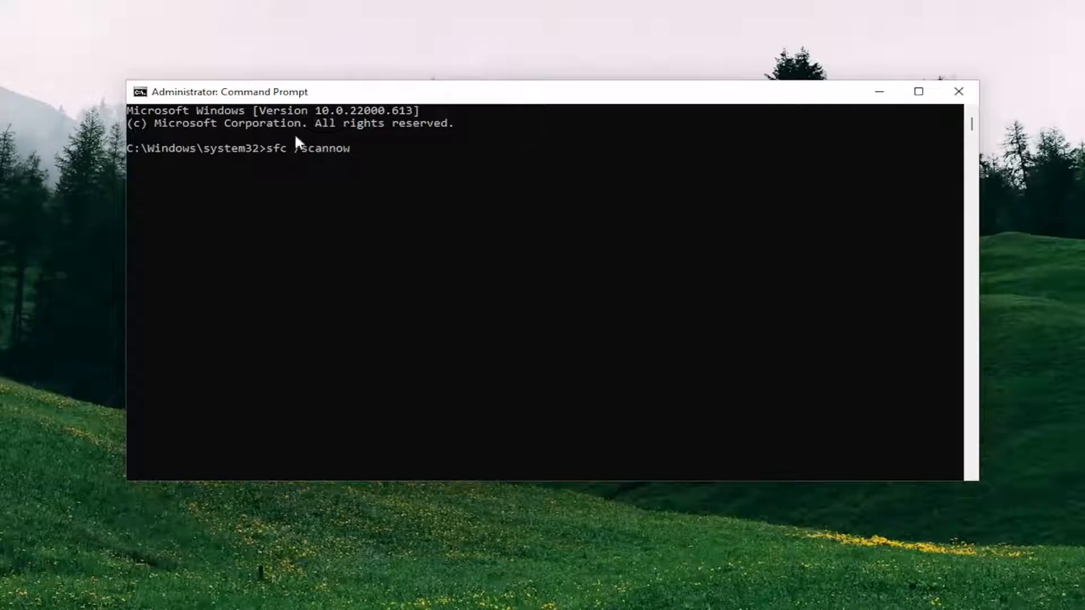
key("Return")
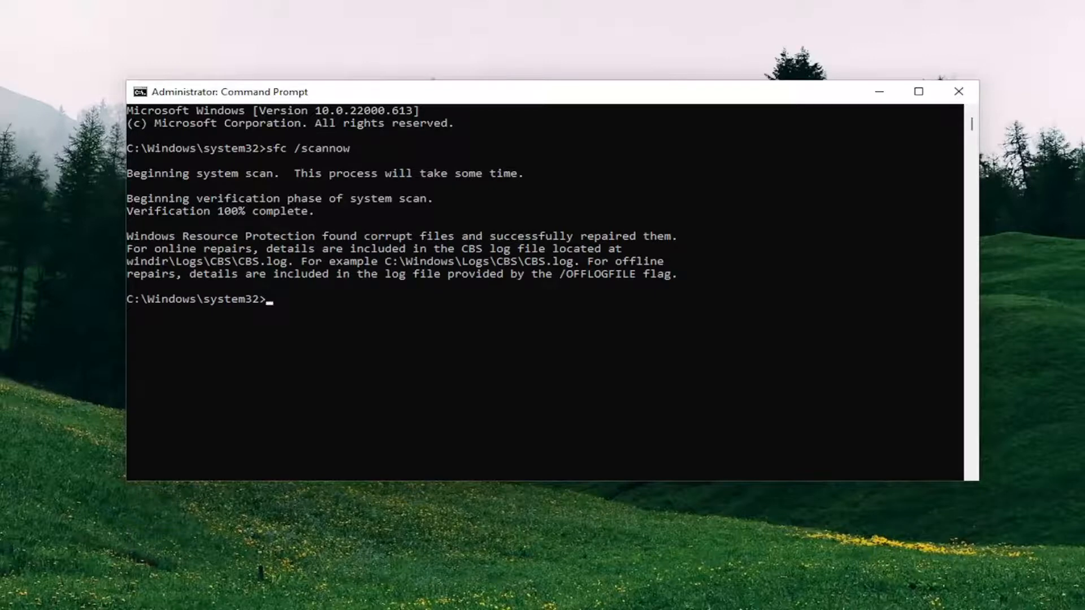
mouse_move(691, 213)
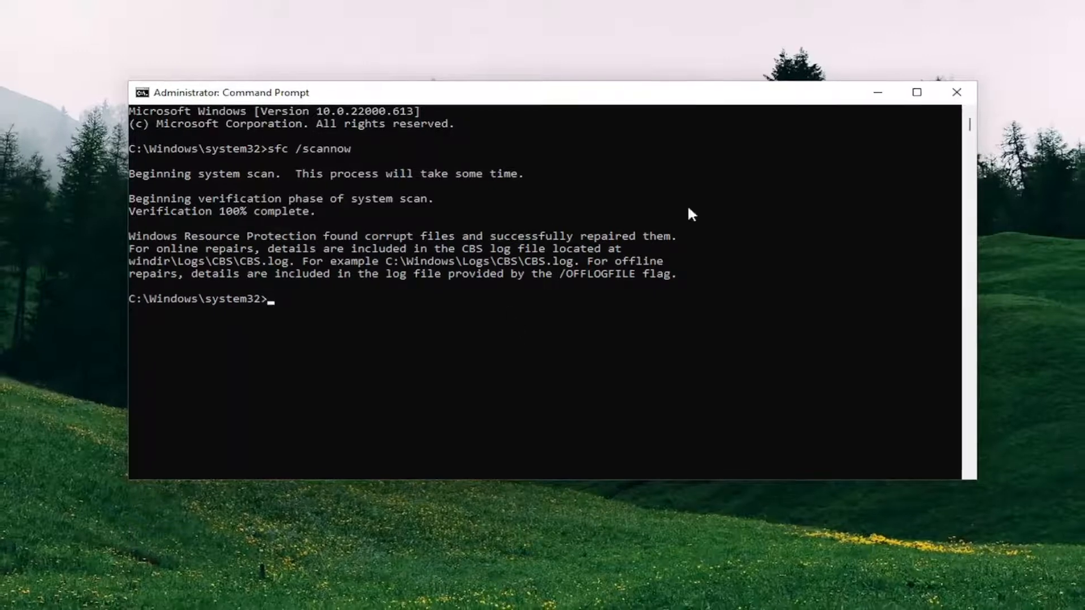
- Restart the computer via the Start button's quick links menu
right_click(410, 594)
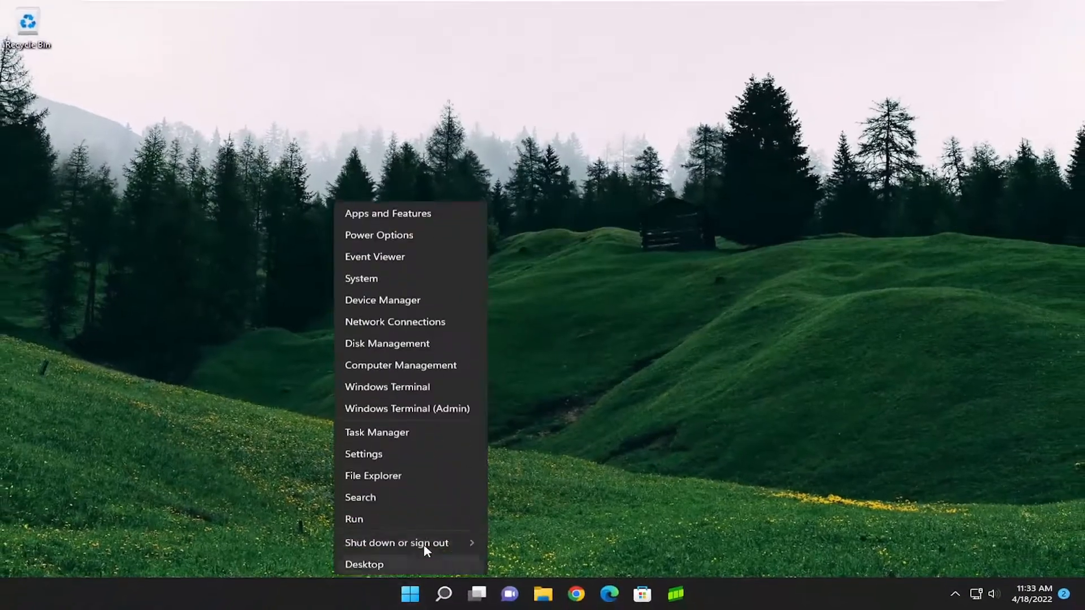
left_click(395, 542)
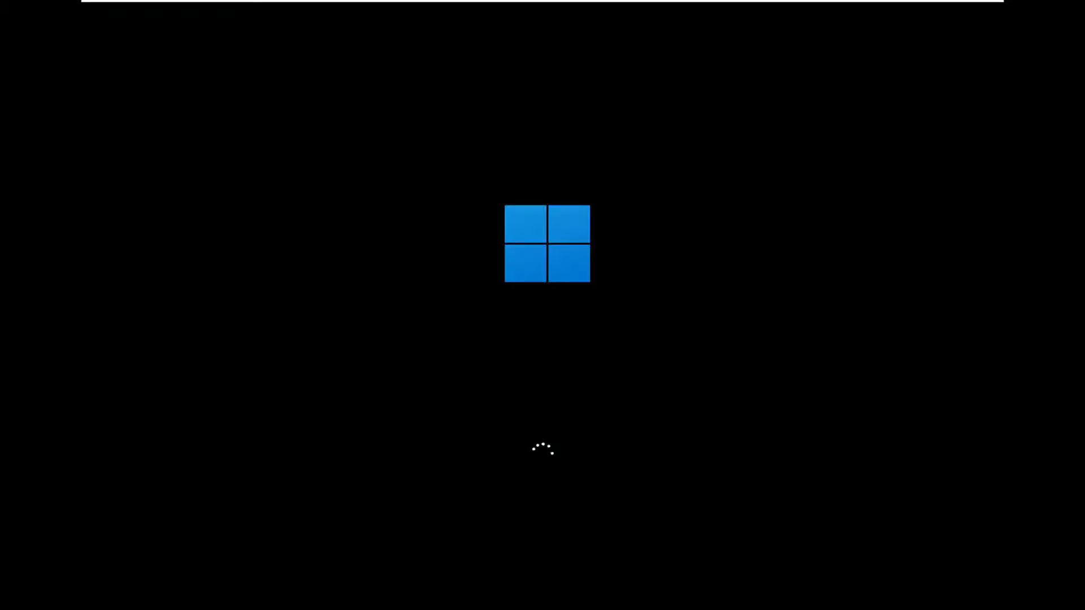